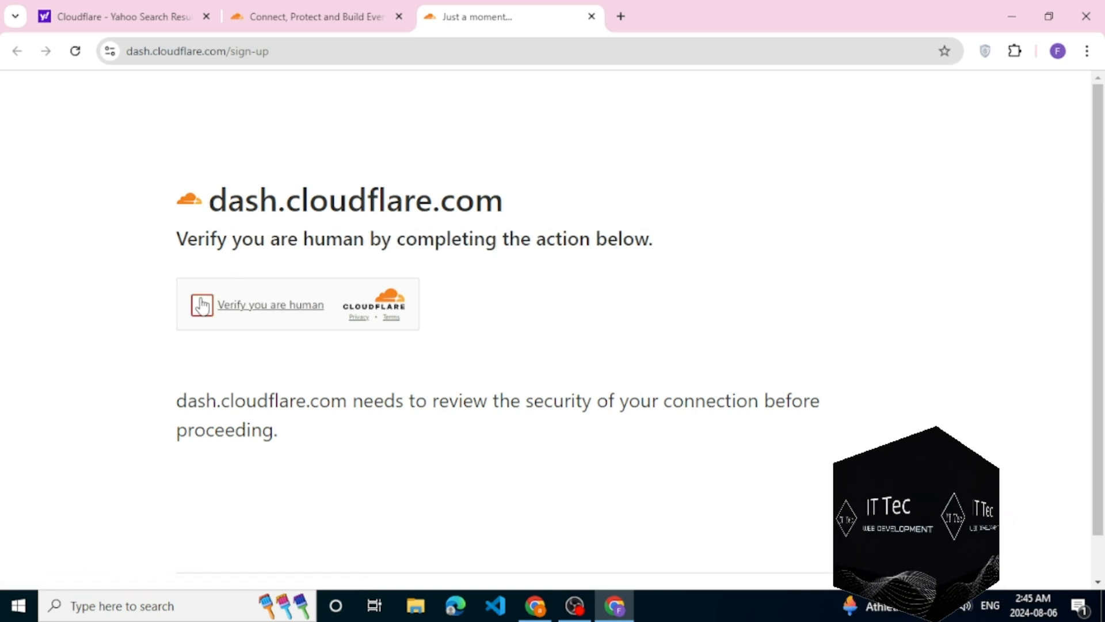
# Step: Pass the human verification and start on the sign-up email field
pyautogui.click(202, 304)
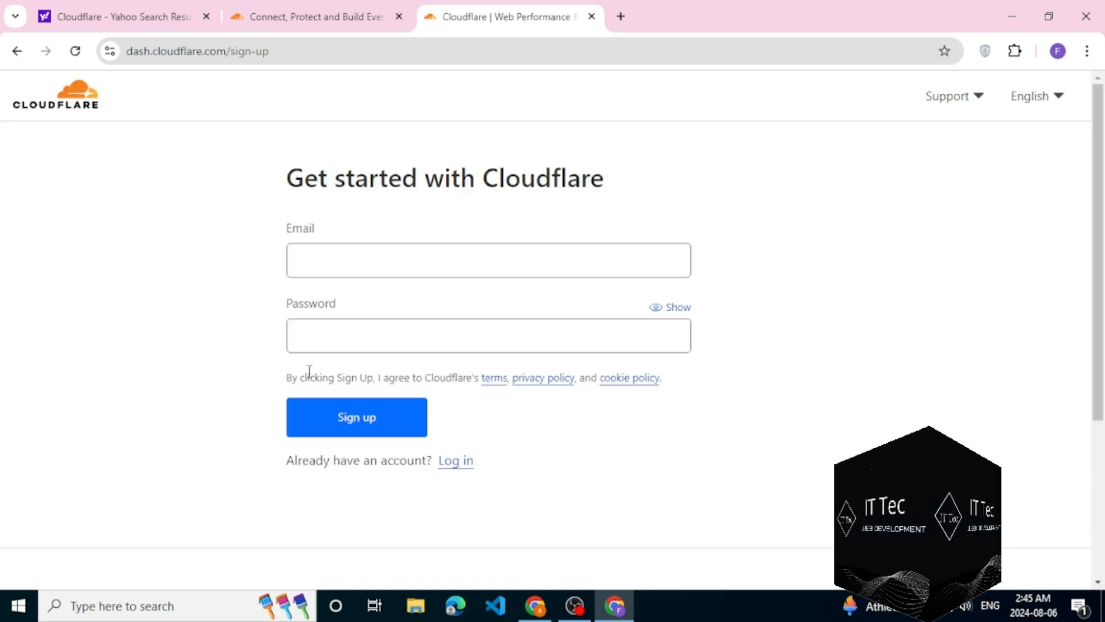
pyautogui.click(488, 259)
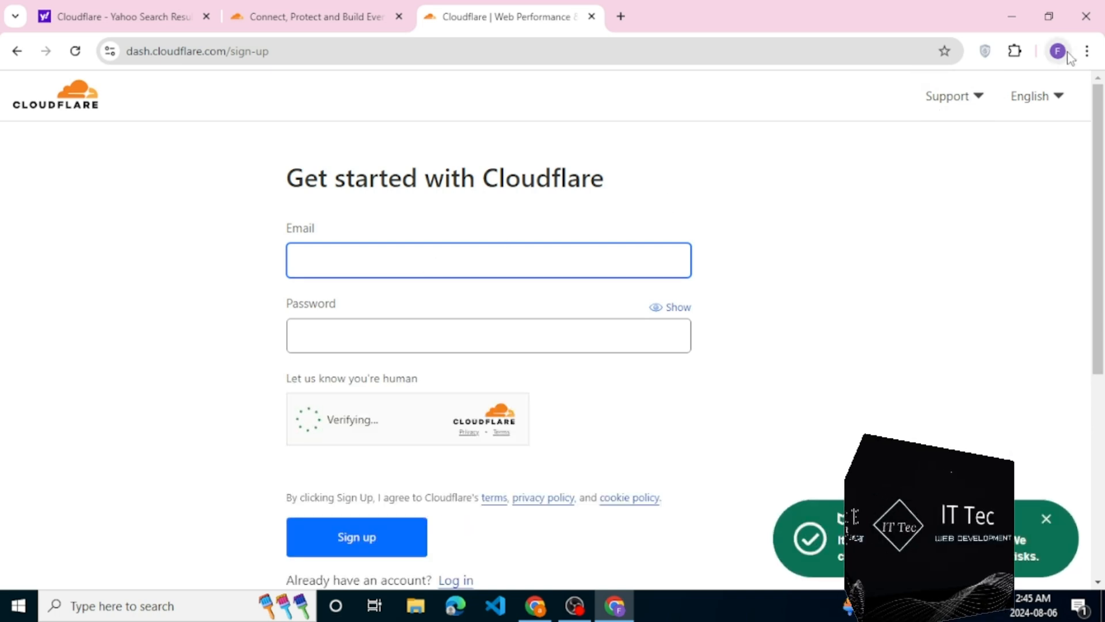
pyautogui.click(1057, 51)
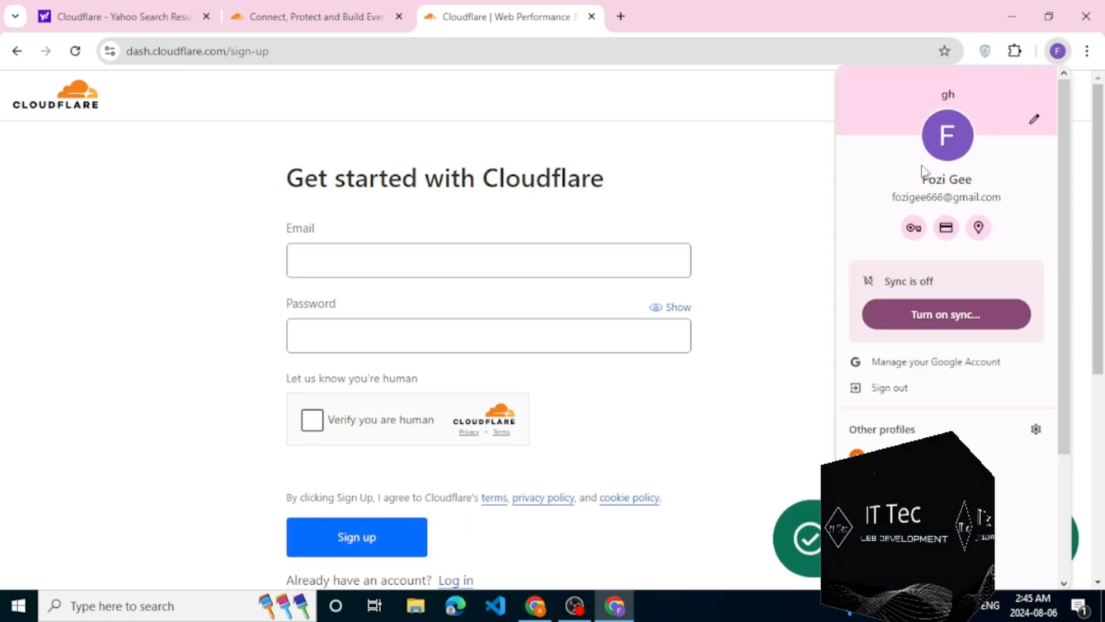
pyautogui.click(488, 260)
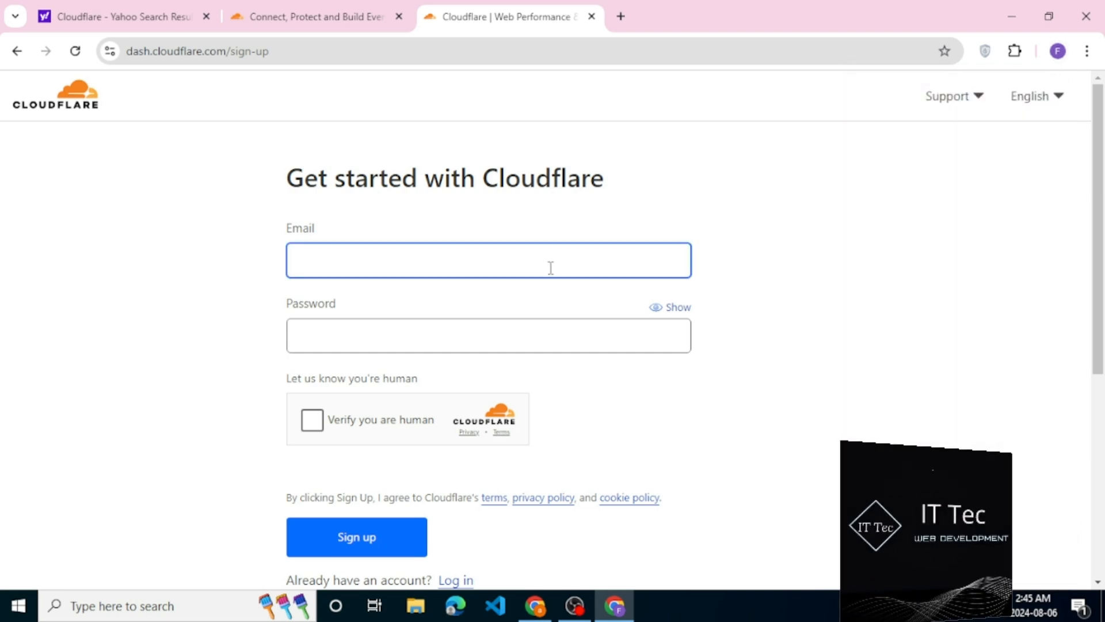
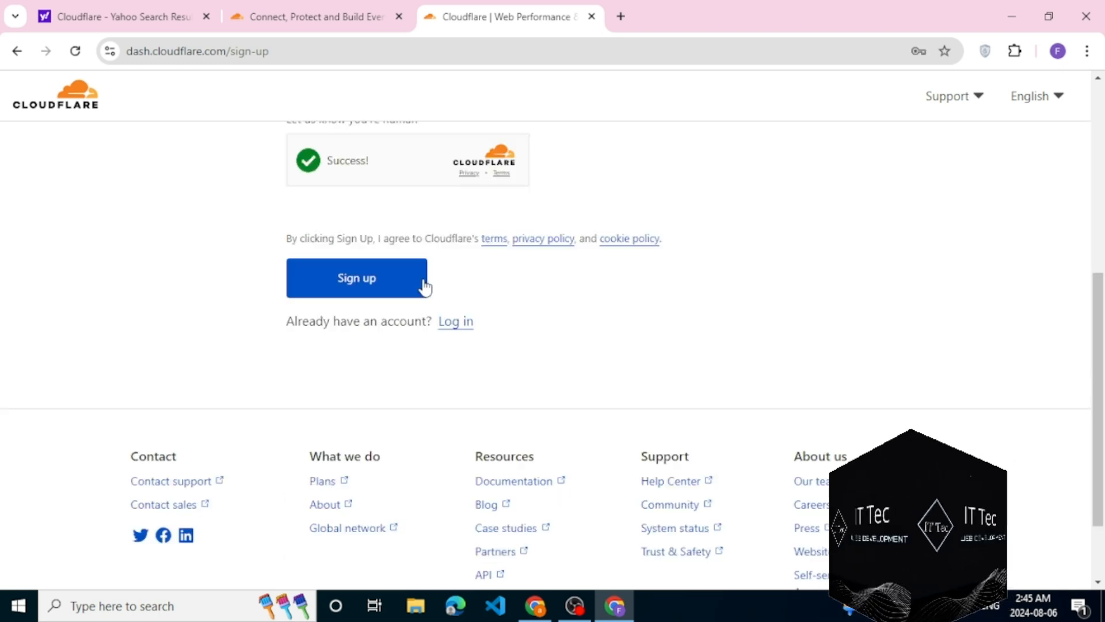
pyautogui.click(357, 277)
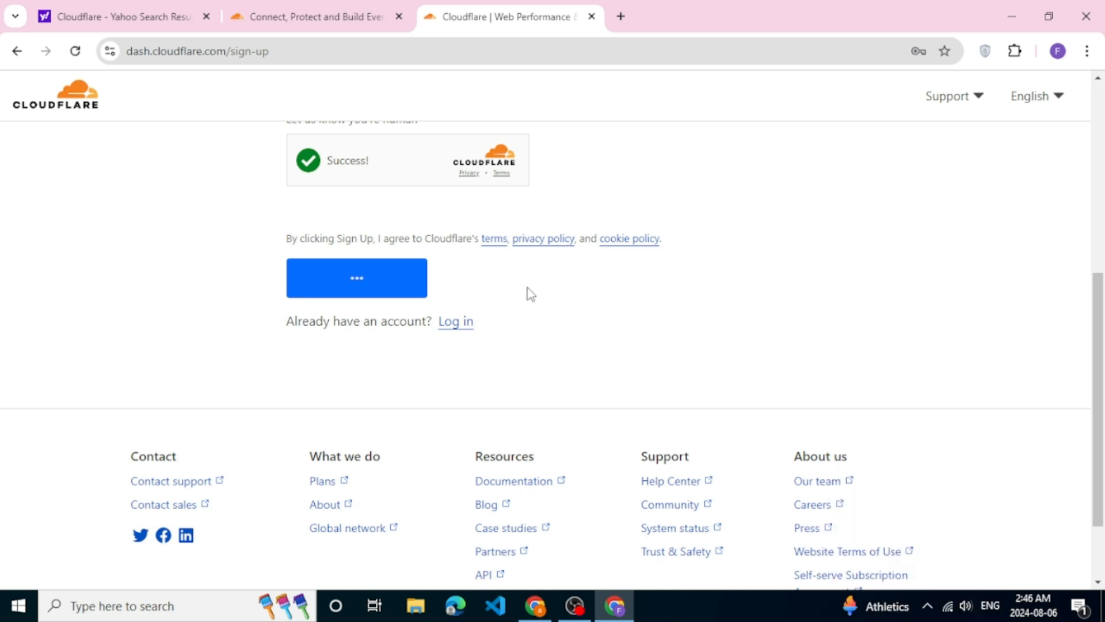
# Step: Save the new account password in the browser and go to the all-products overview
pyautogui.click(356, 277)
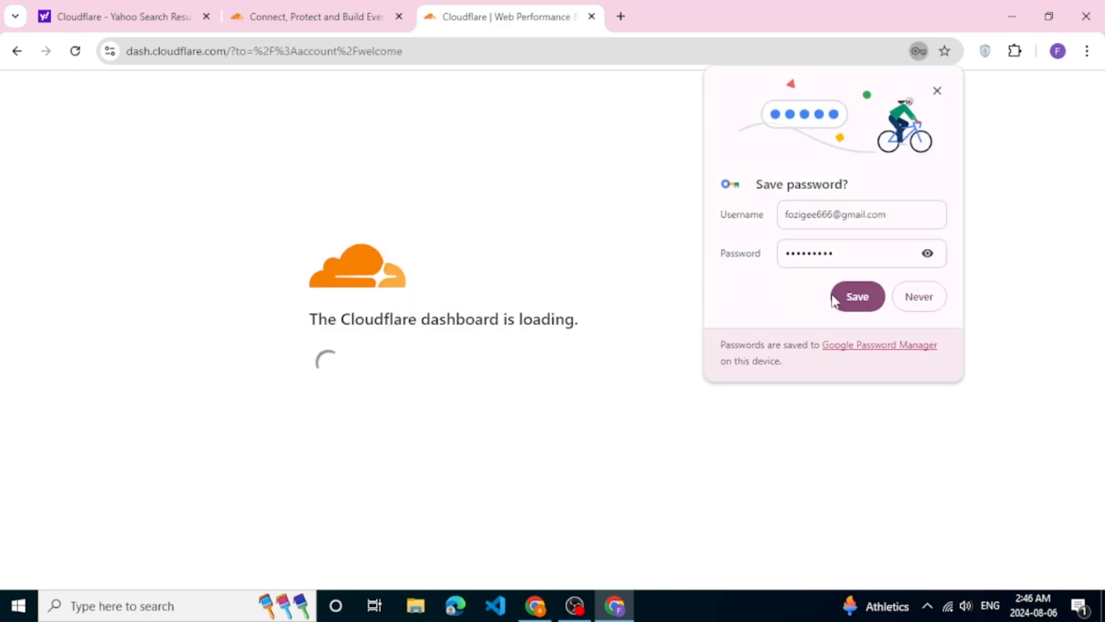
pyautogui.click(856, 296)
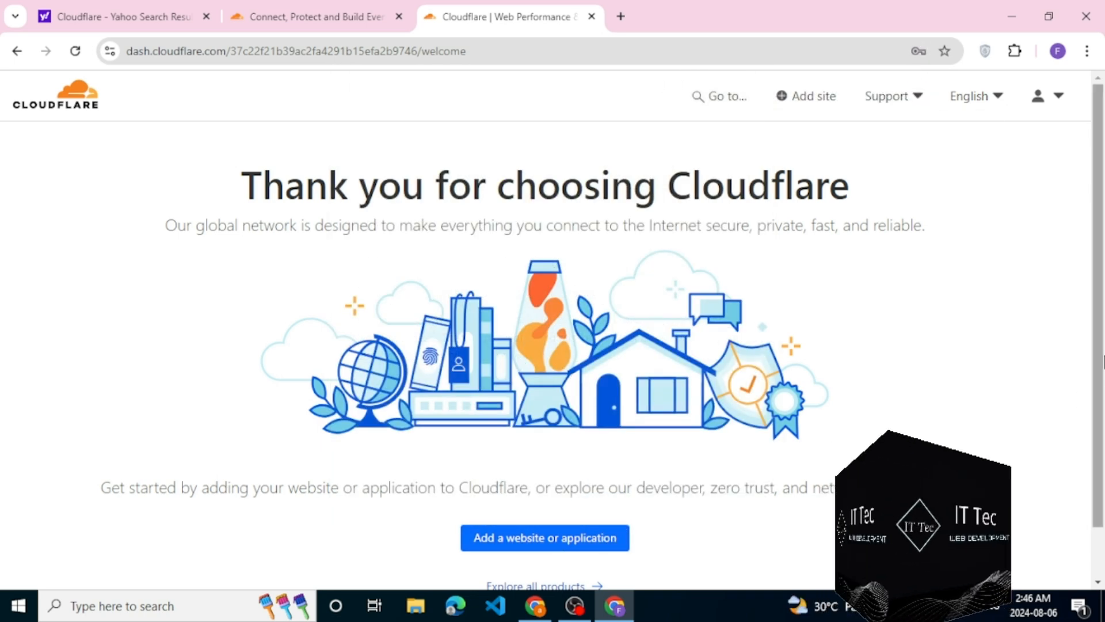
pyautogui.scroll(-3)
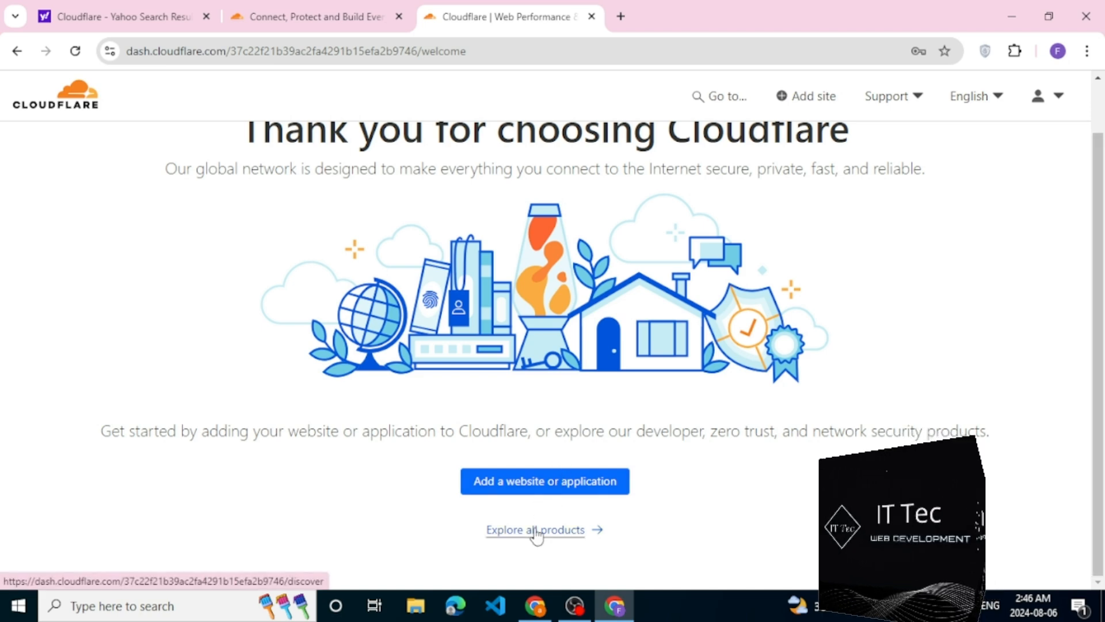
pyautogui.click(535, 529)
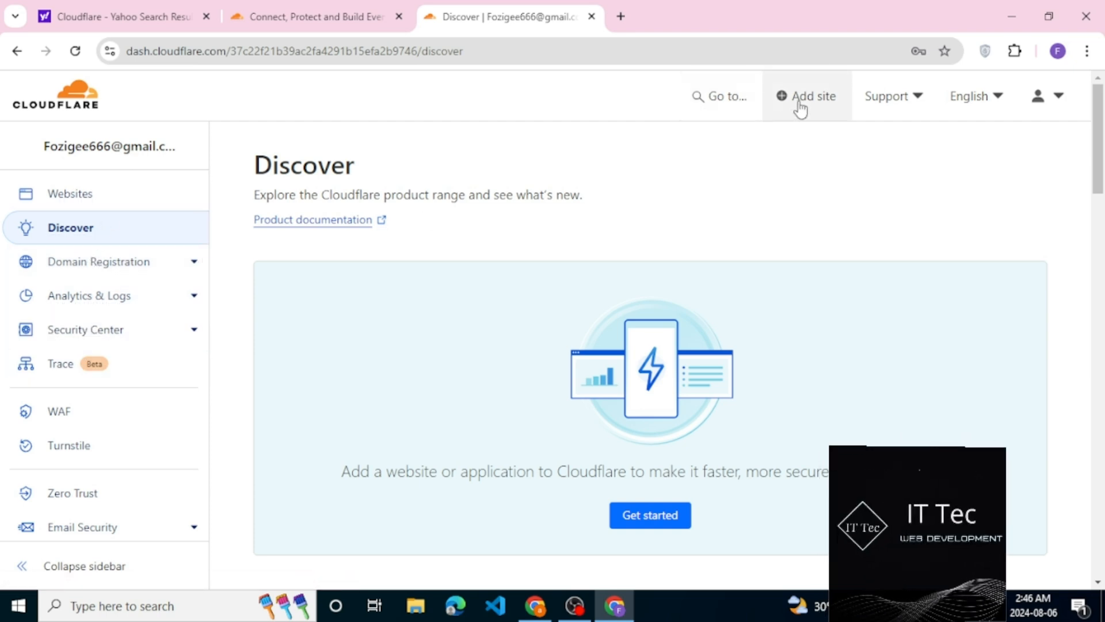
# Step: Start adding a site and focus the domain field
pyautogui.click(808, 97)
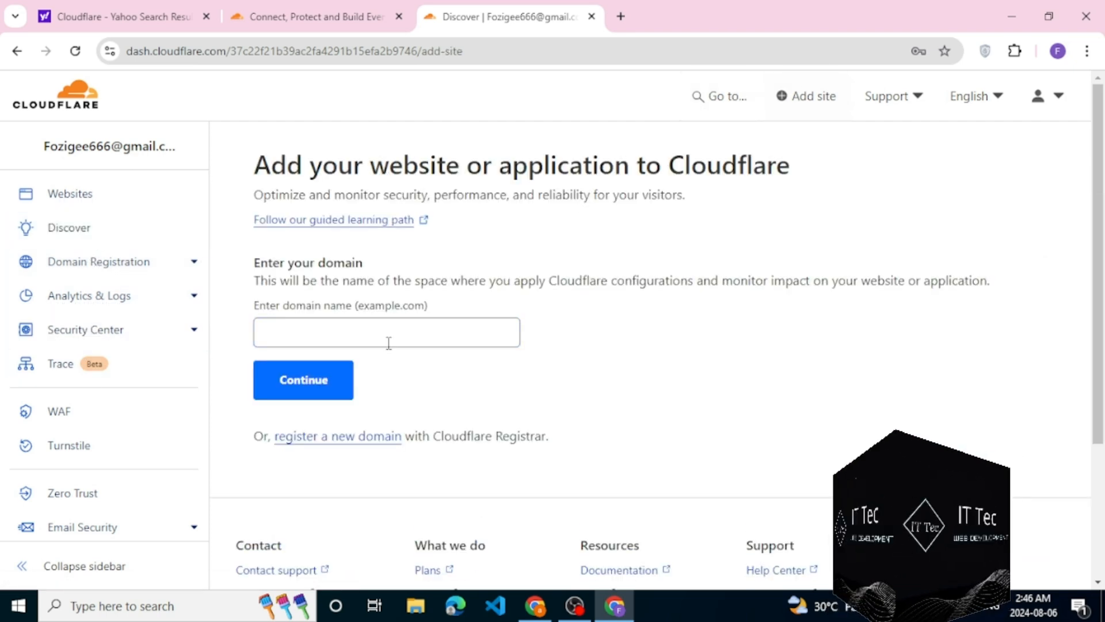
pyautogui.click(386, 332)
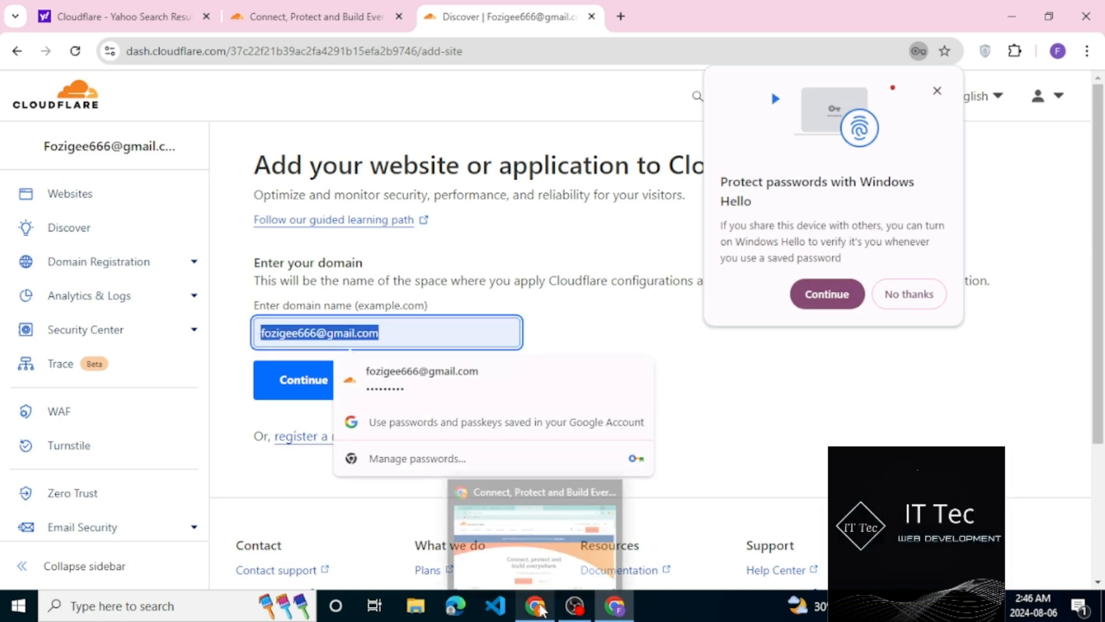
# Step: From the other Chrome window, copy the live Web designers blog address from its address bar
pyautogui.click(508, 16)
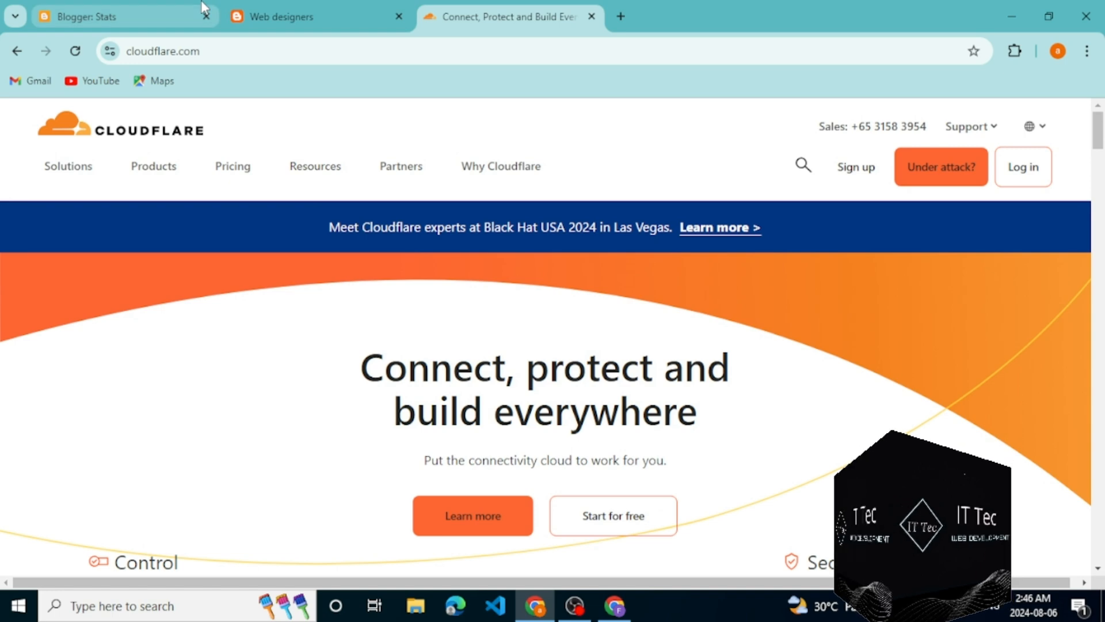
pyautogui.click(106, 16)
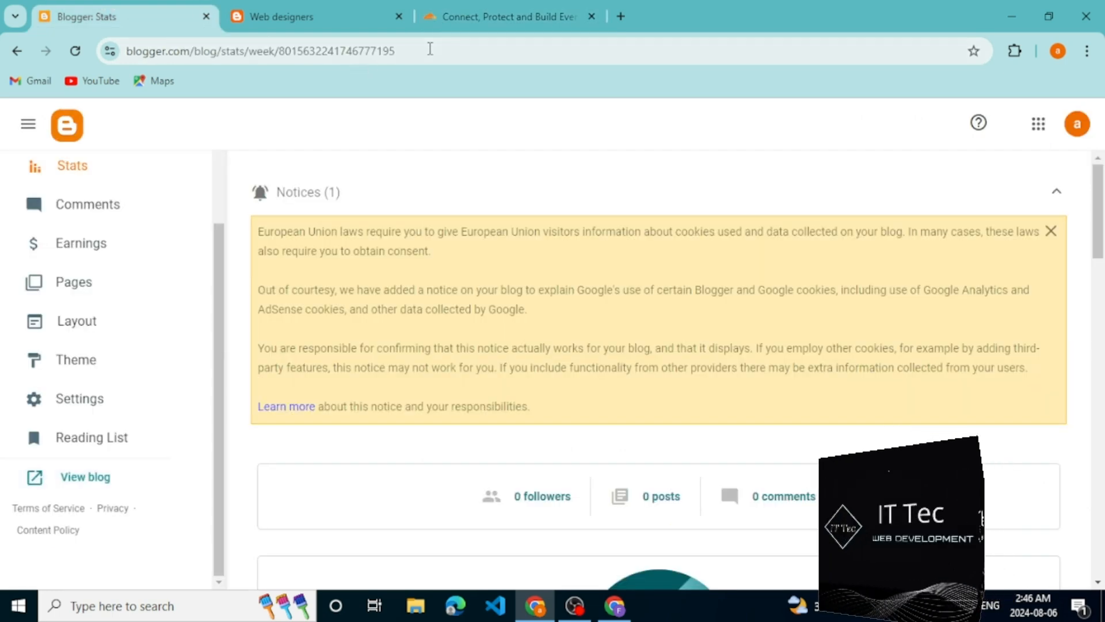
pyautogui.click(260, 51)
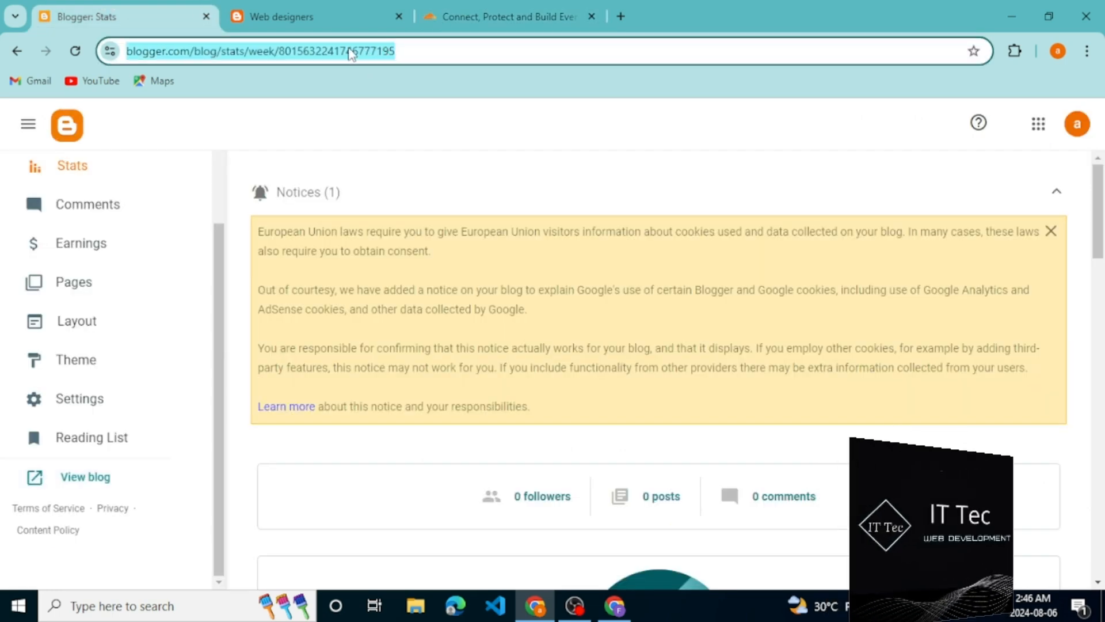
pyautogui.click(310, 16)
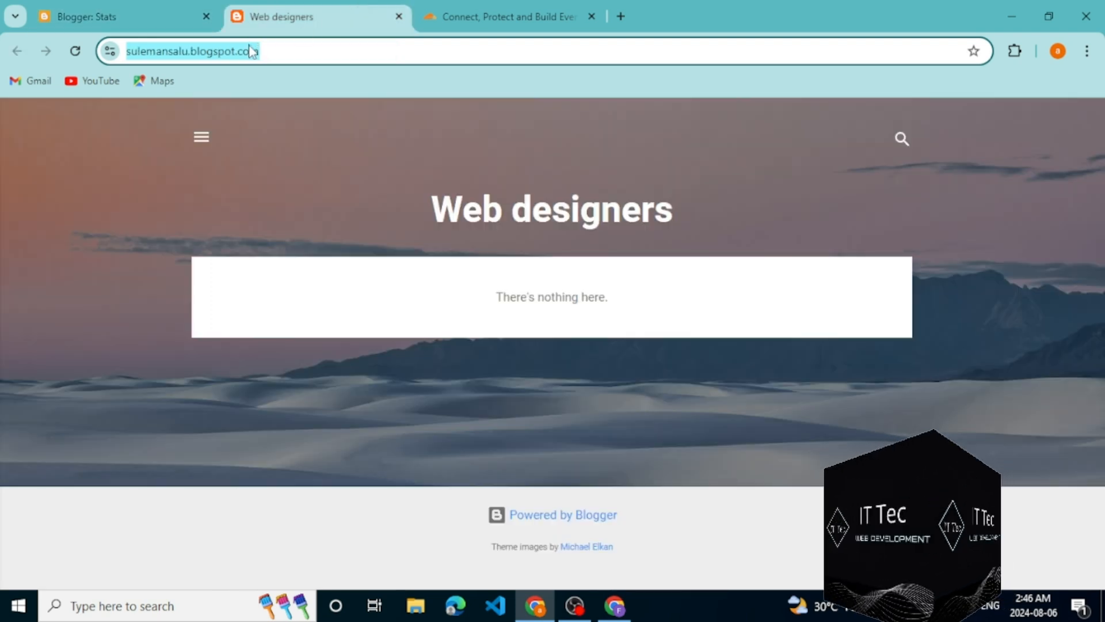
pyautogui.rightClick(191, 51)
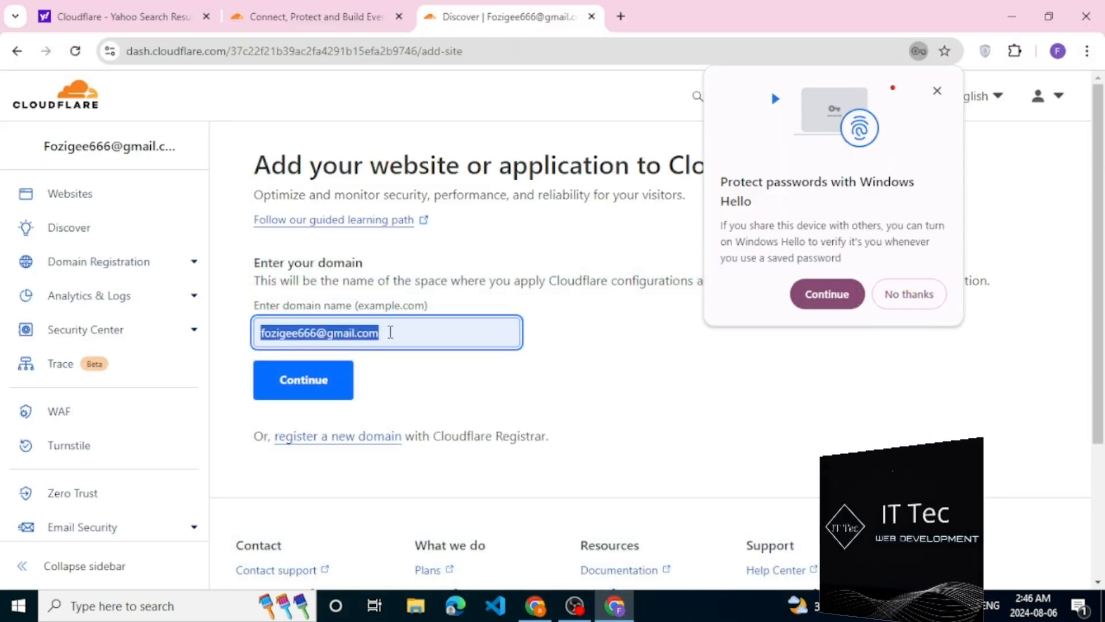
# Step: Paste sulemansalu.blogspot.com as the domain, trim stray characters and slash, and submit it
pyautogui.rightClick(387, 332)
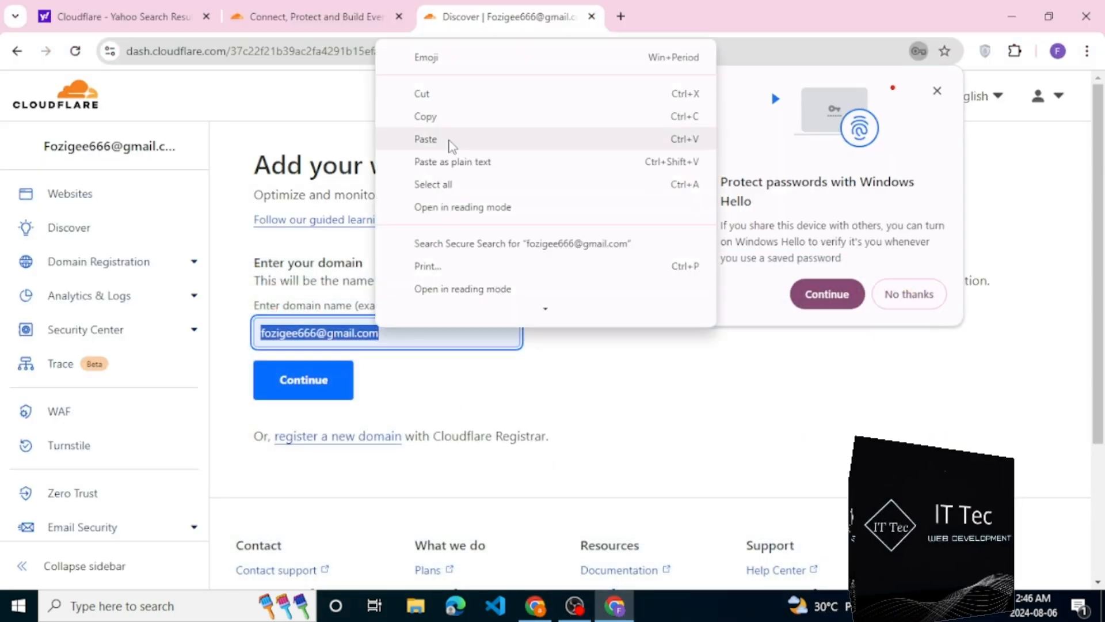
pyautogui.click(426, 139)
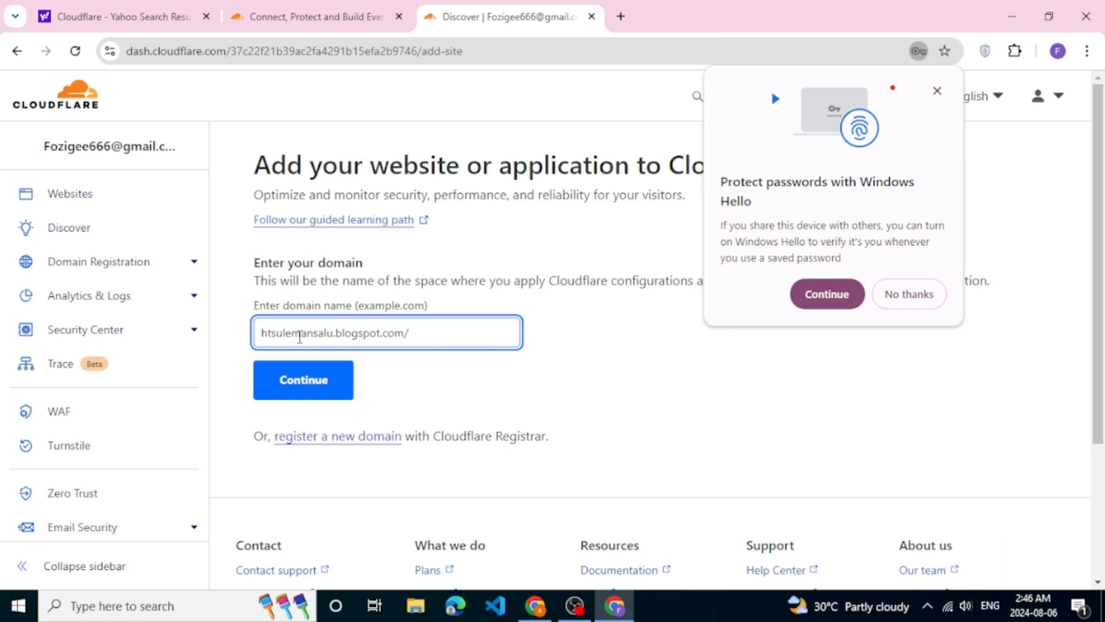
pyautogui.press('Backspace')
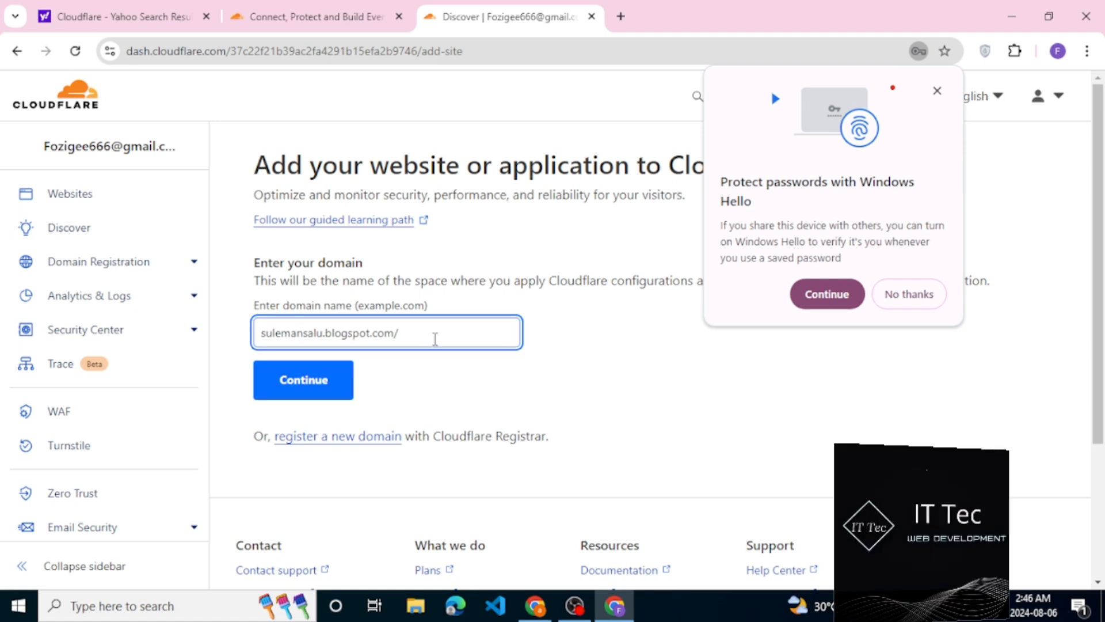
pyautogui.press('Backspace')
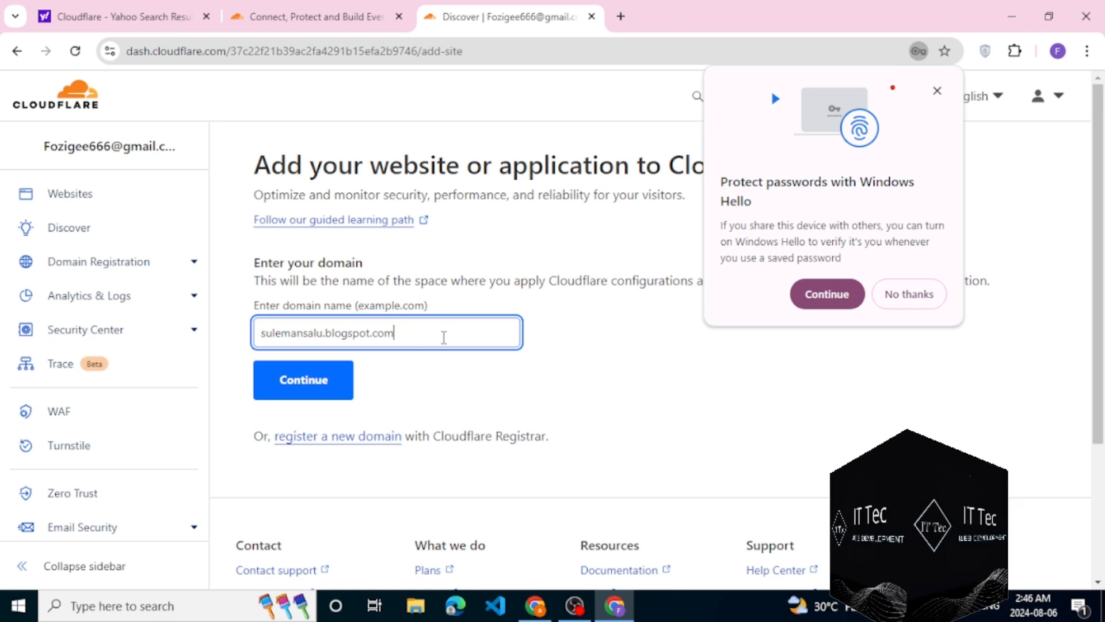
pyautogui.click(302, 379)
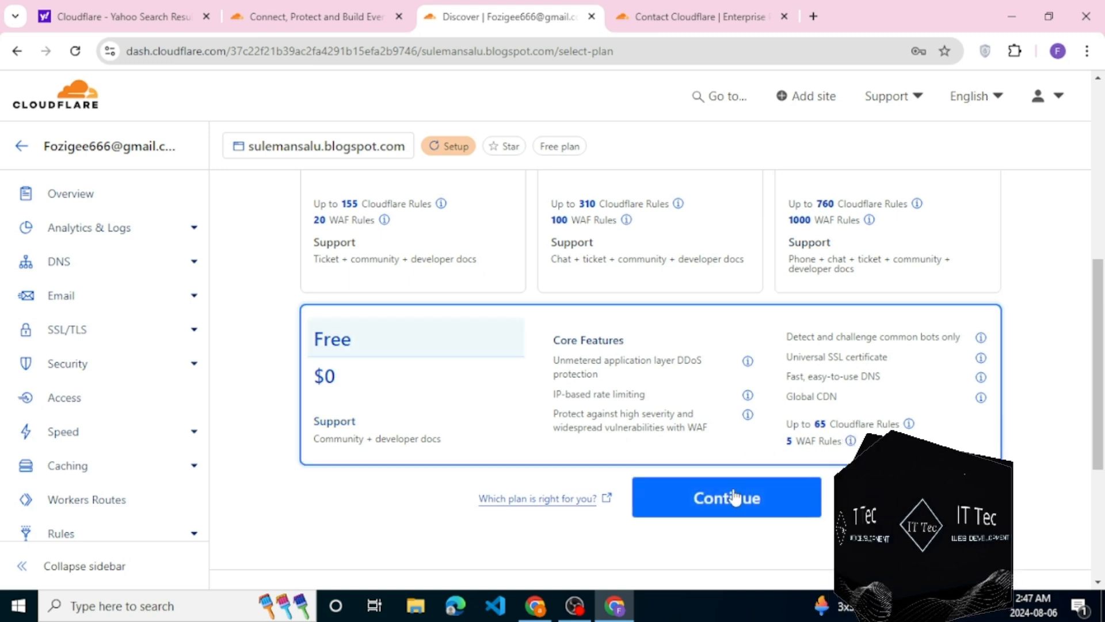
# Step: Confirm the Free plan and accept the two scanned CNAME DNS records
pyautogui.click(726, 497)
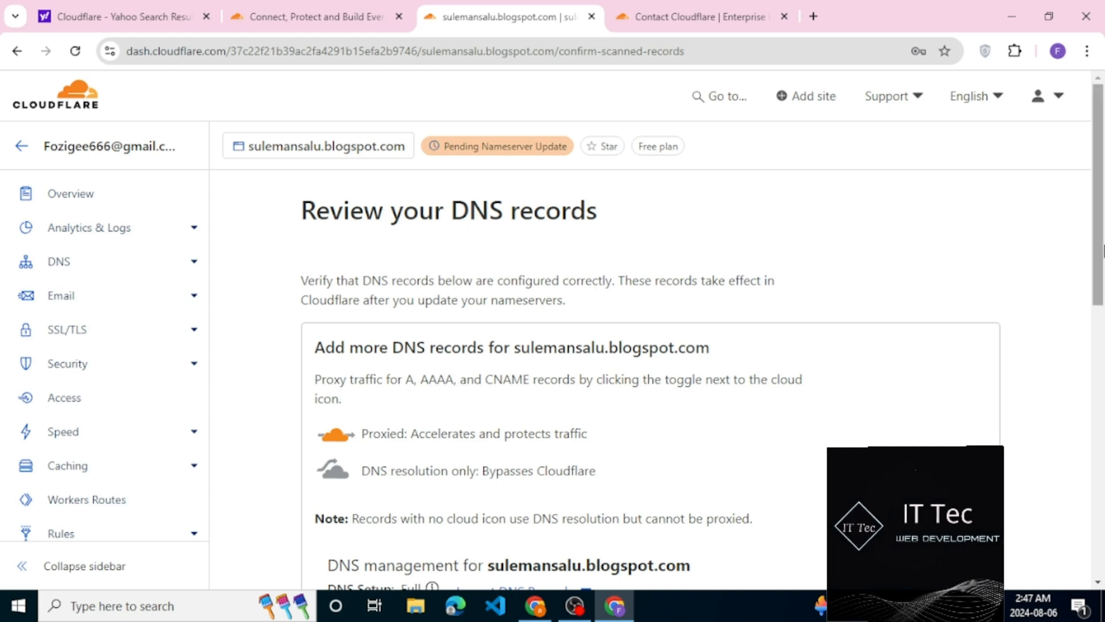
pyautogui.scroll(-3)
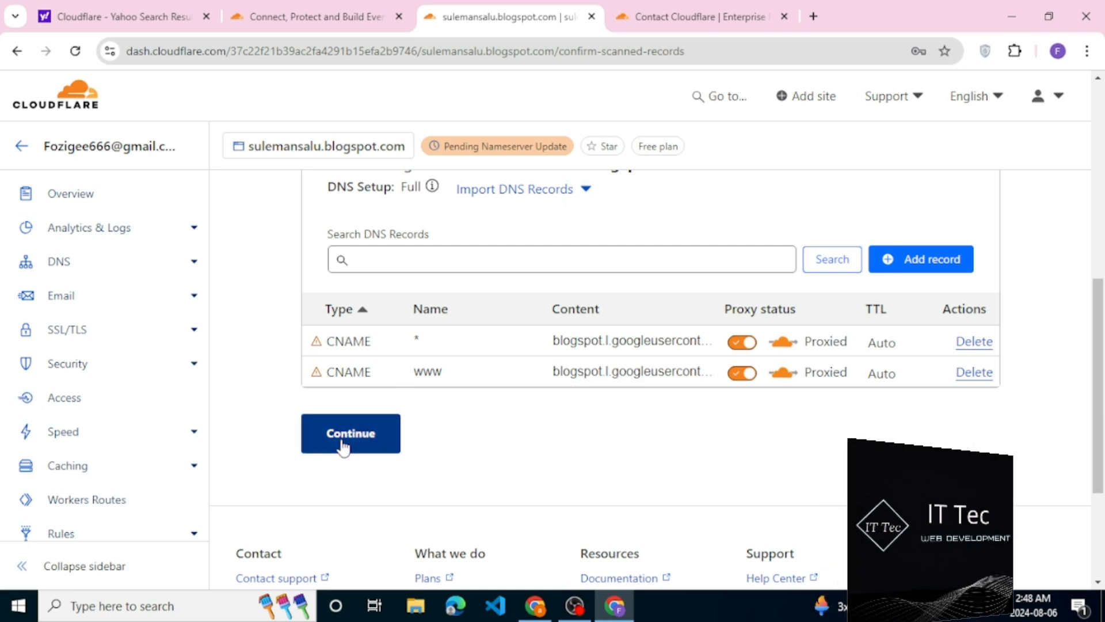
pyautogui.click(351, 433)
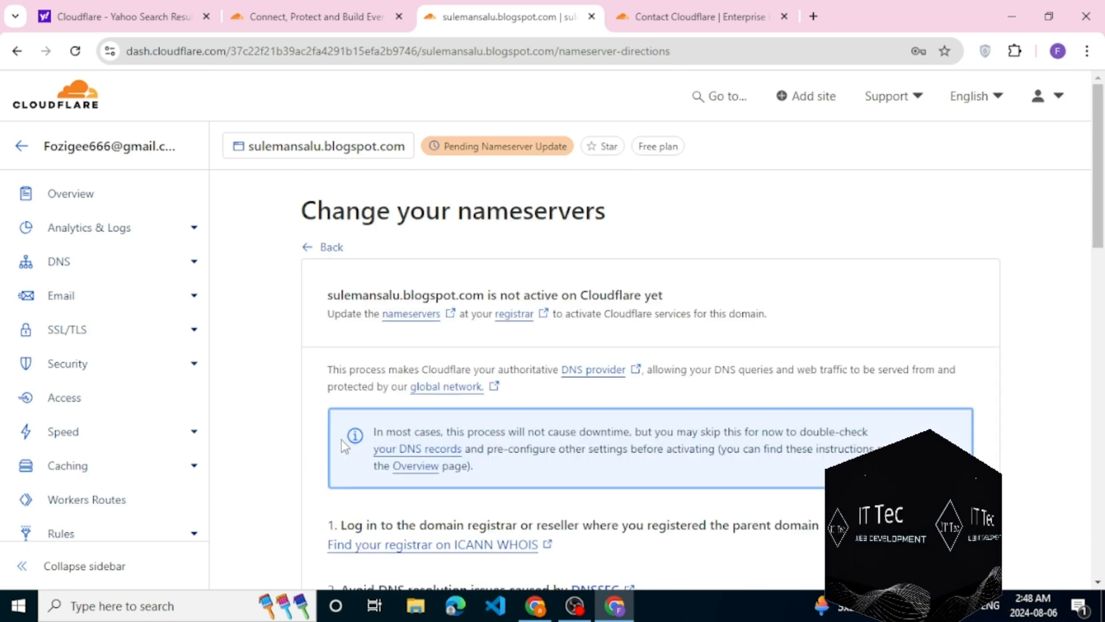
# Step: Scroll past the Change your nameservers instructions and continue to the Quick Start Guide
pyautogui.scroll(-3)
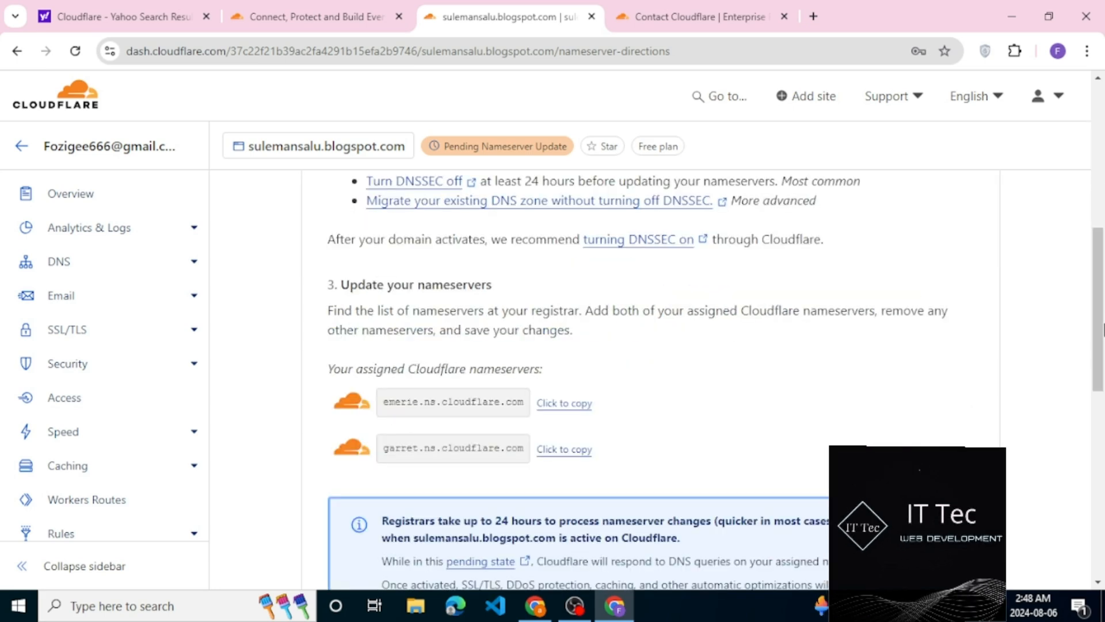
pyautogui.scroll(-3)
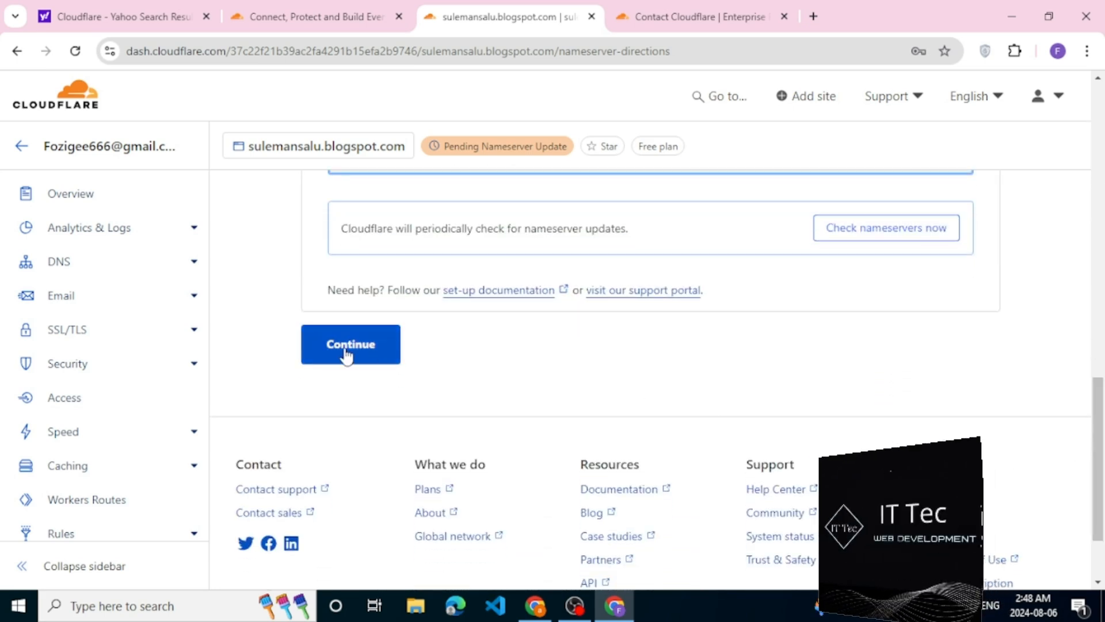
pyautogui.click(351, 344)
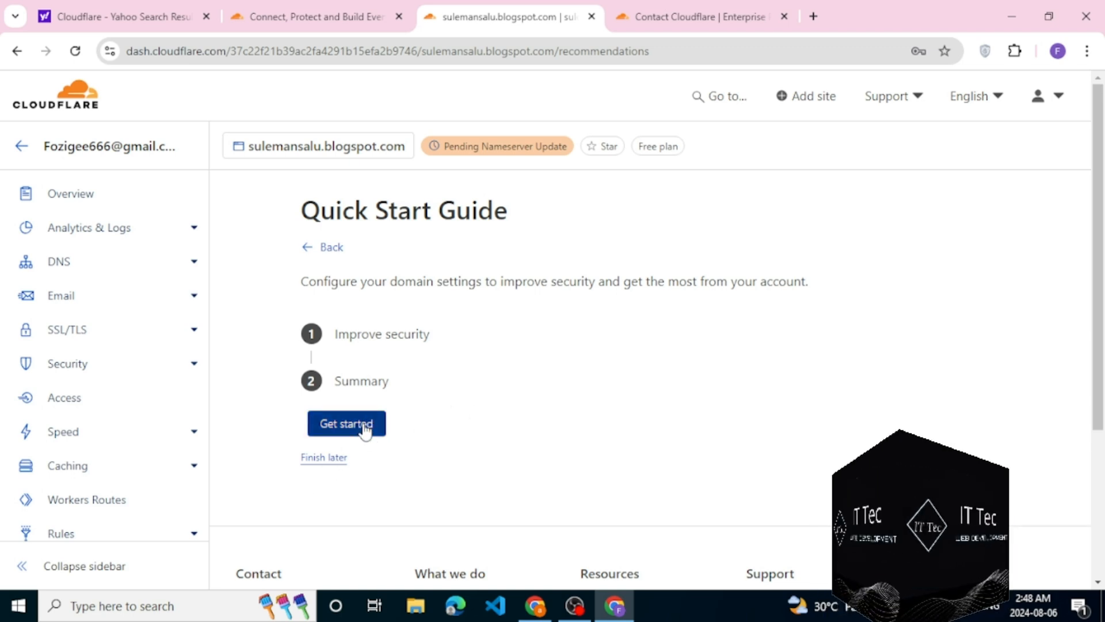
# Step: Start the quick start guide and keep Automatic HTTPS Rewrites on
pyautogui.click(346, 423)
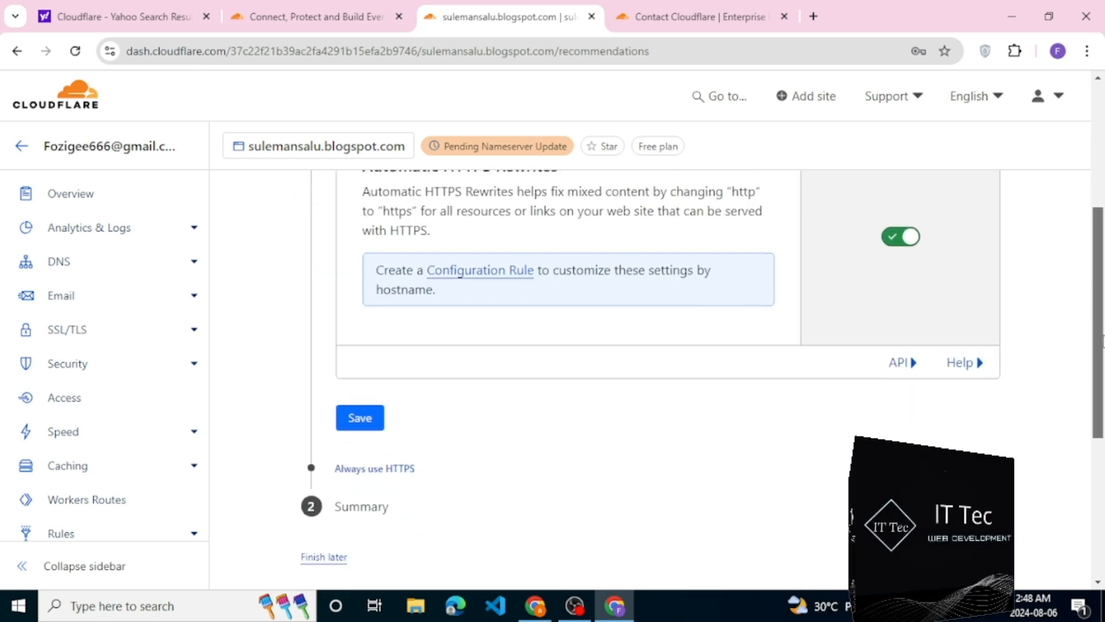
pyautogui.scroll(-3)
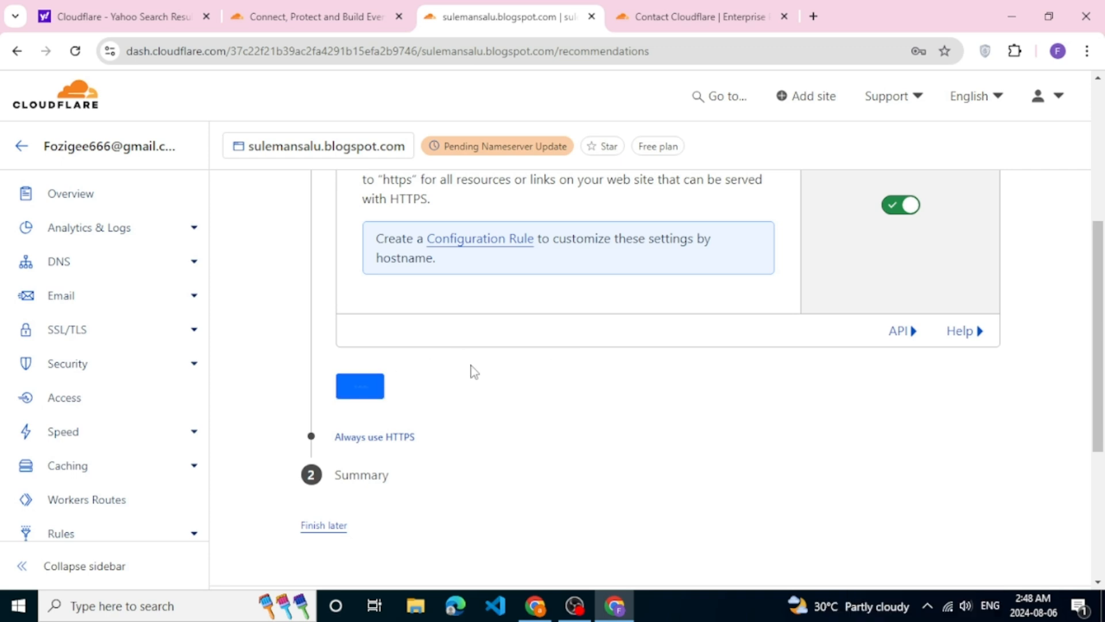
pyautogui.click(900, 205)
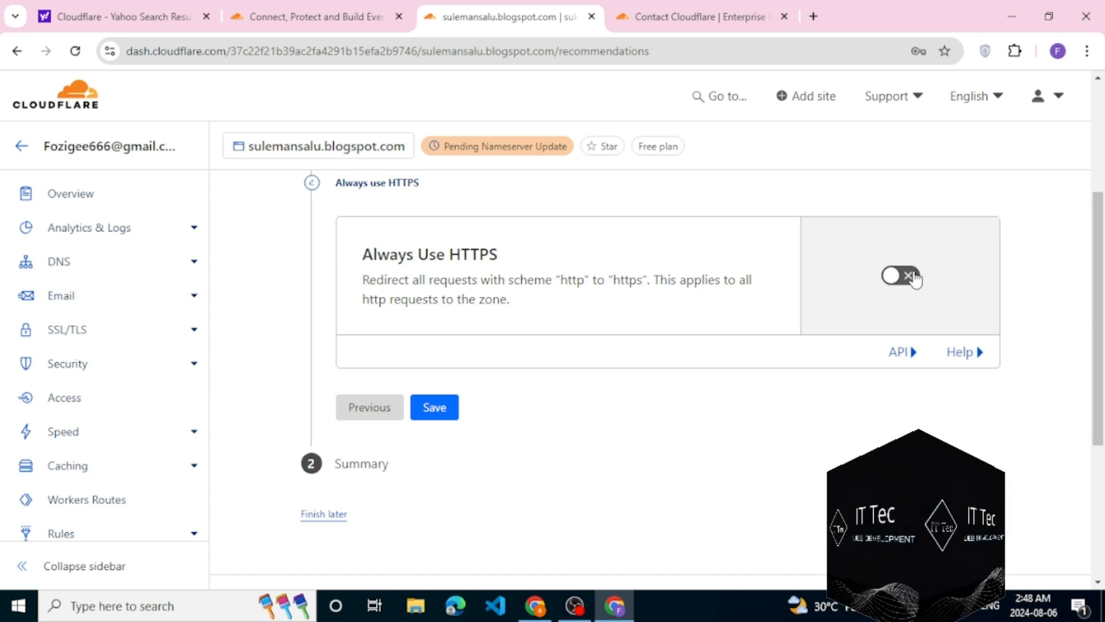
# Step: Turn on Always Use HTTPS and save it, reaching the summary with both ON
pyautogui.click(901, 276)
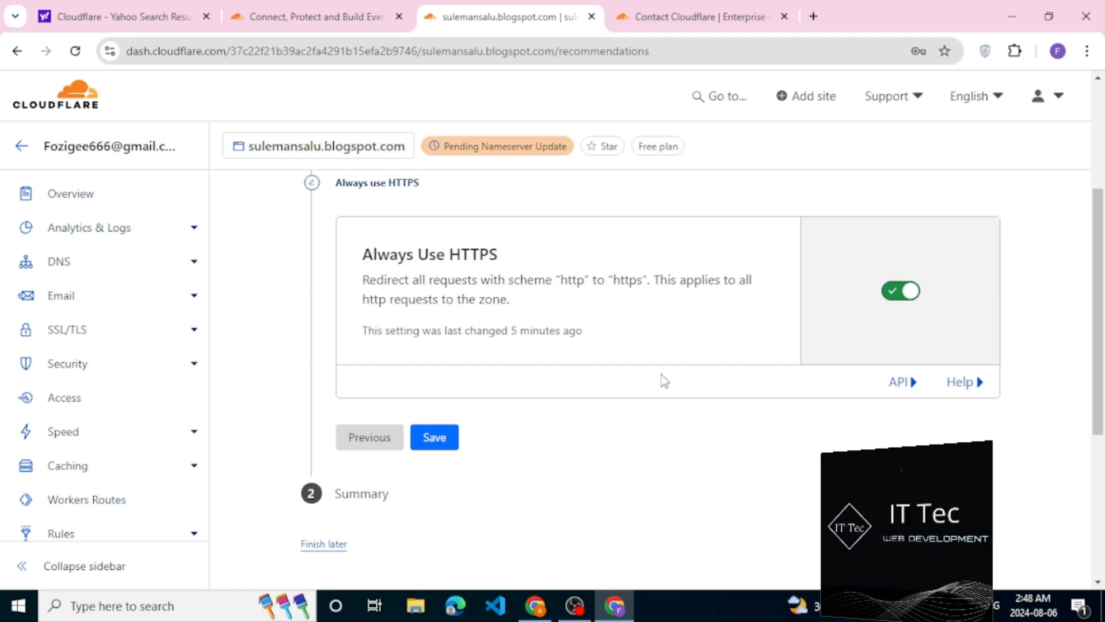
pyautogui.moveTo(687, 377)
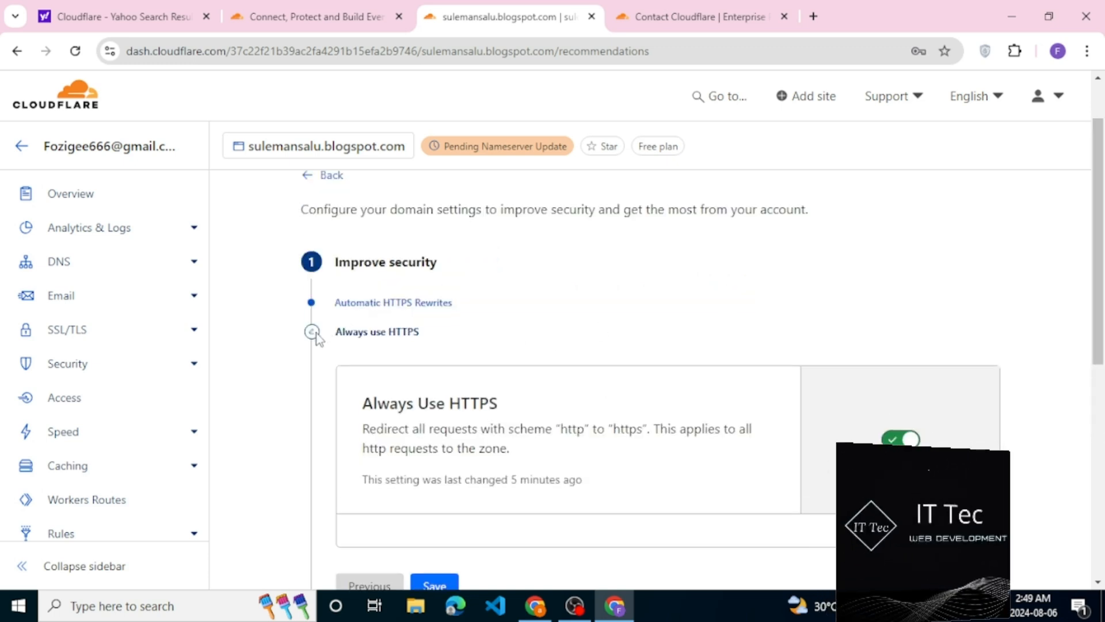
pyautogui.click(394, 303)
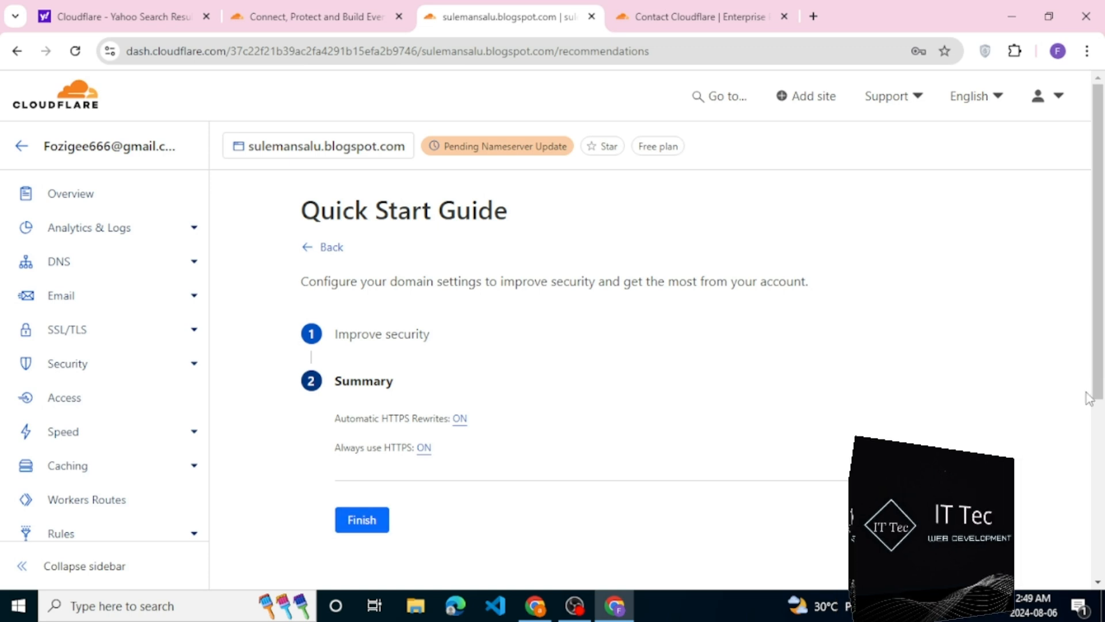
pyautogui.scroll(-3)
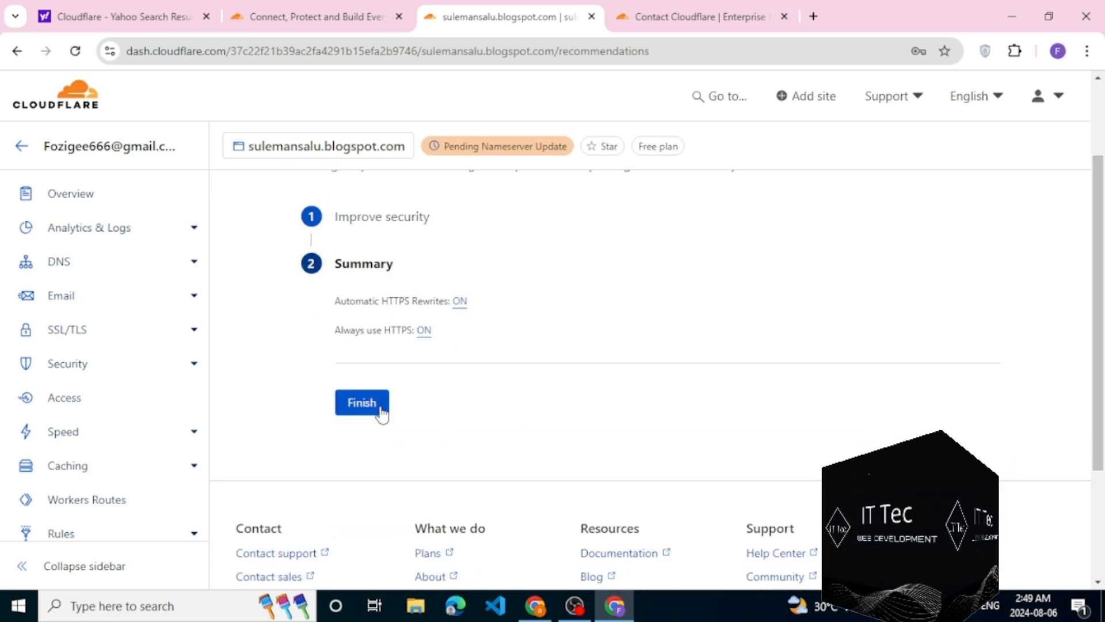
# Step: Finish the quick start and review the pending-nameserver site overview
pyautogui.click(361, 402)
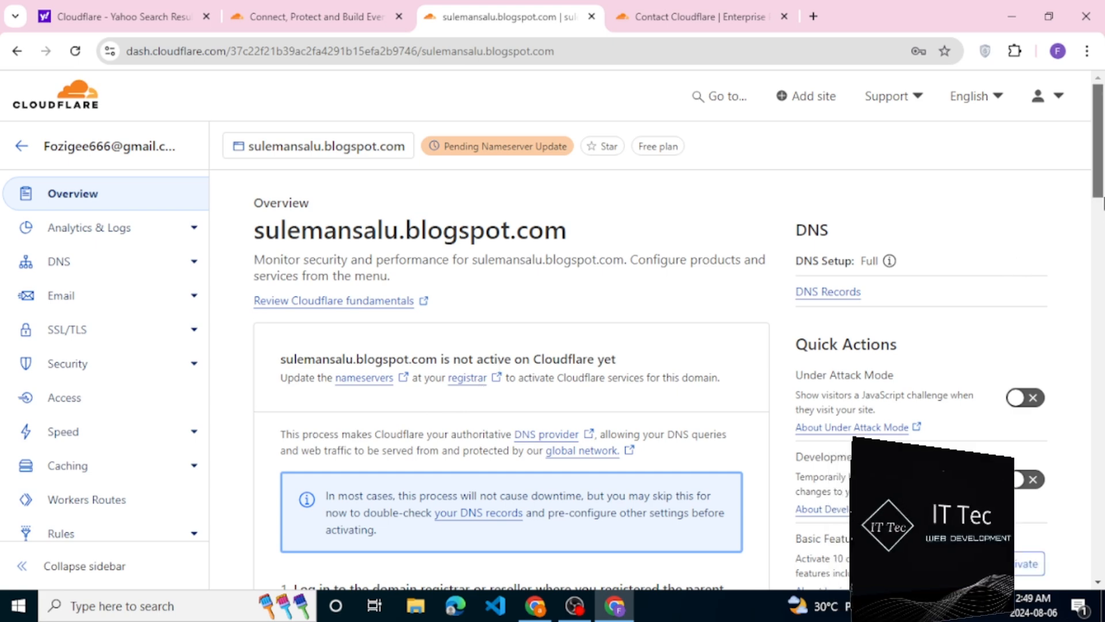
pyautogui.scroll(-3)
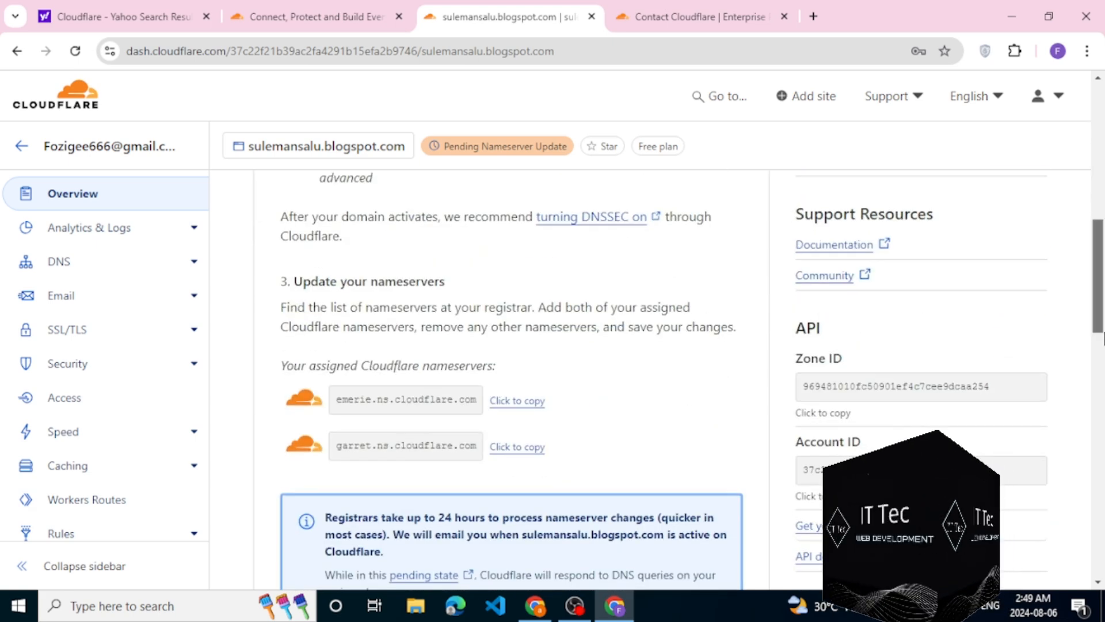
pyautogui.scroll(-3)
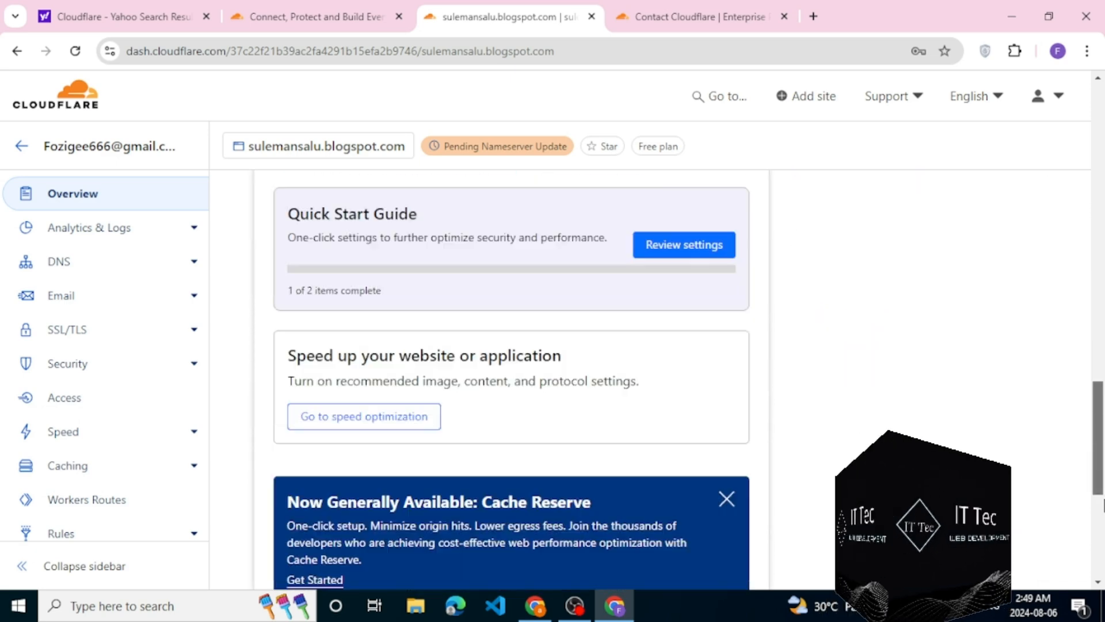
pyautogui.scroll(-3)
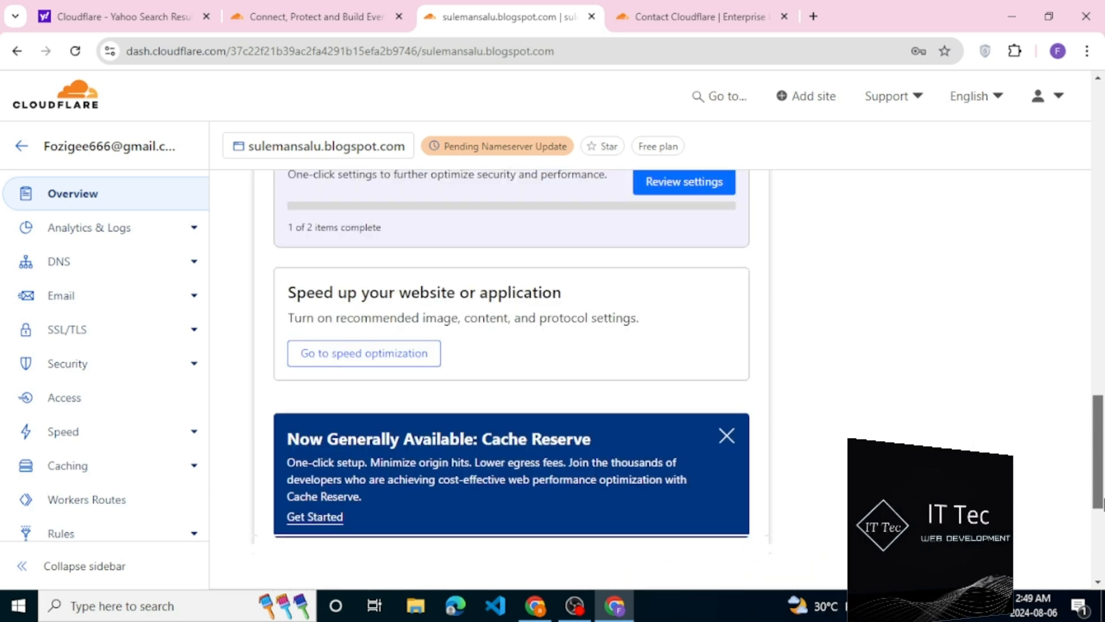
pyautogui.scroll(3)
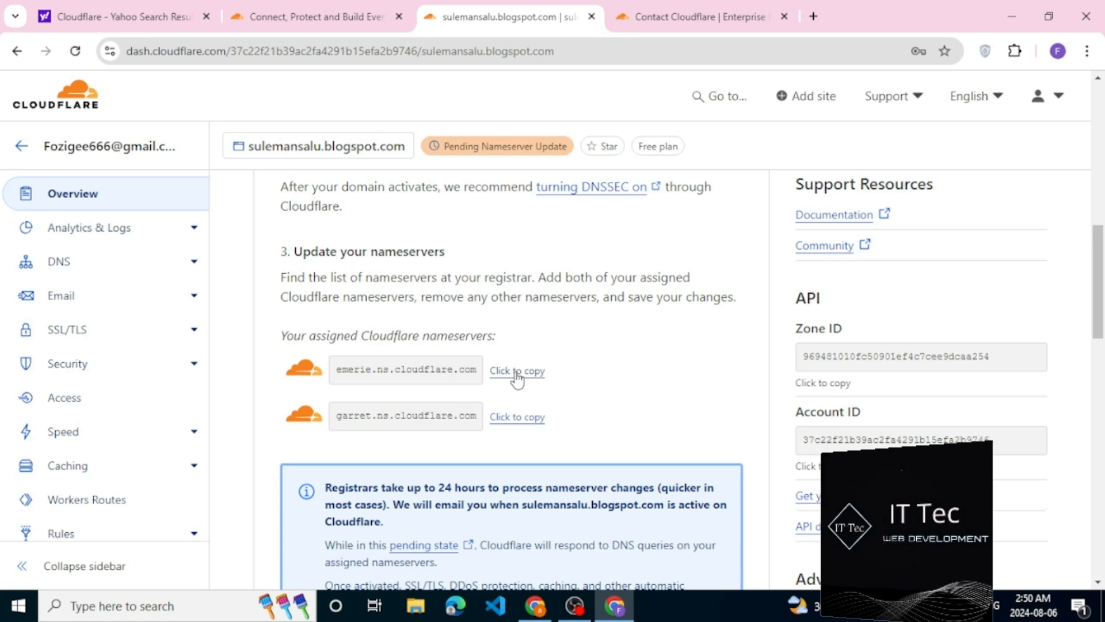
# Step: Copy the emerie.ns.cloudflare.com nameserver from the overview
pyautogui.click(517, 371)
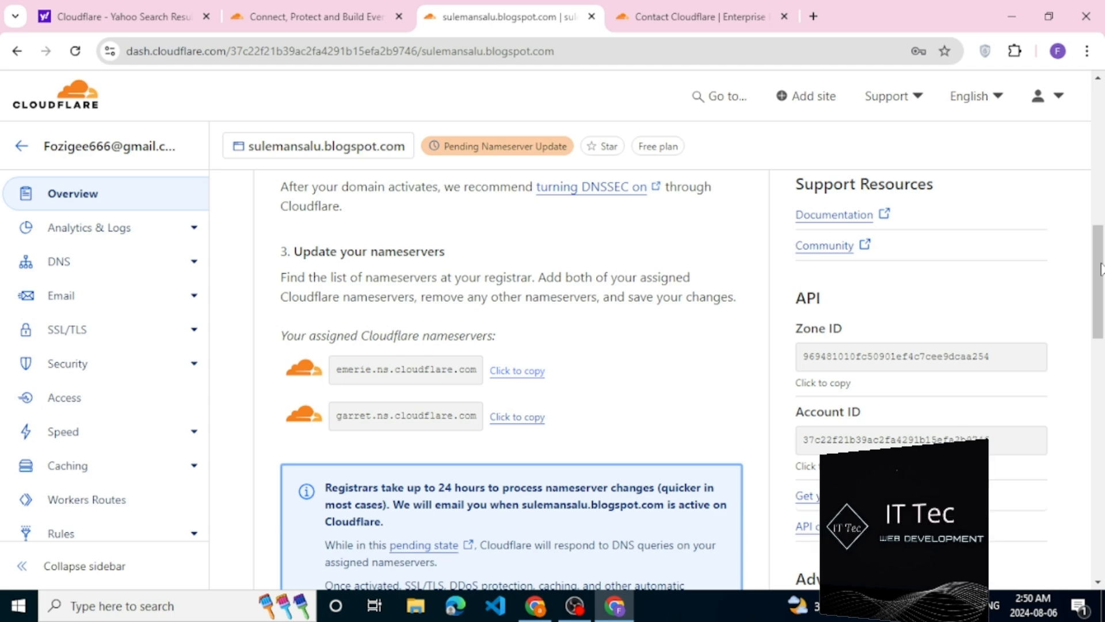
pyautogui.scroll(-3)
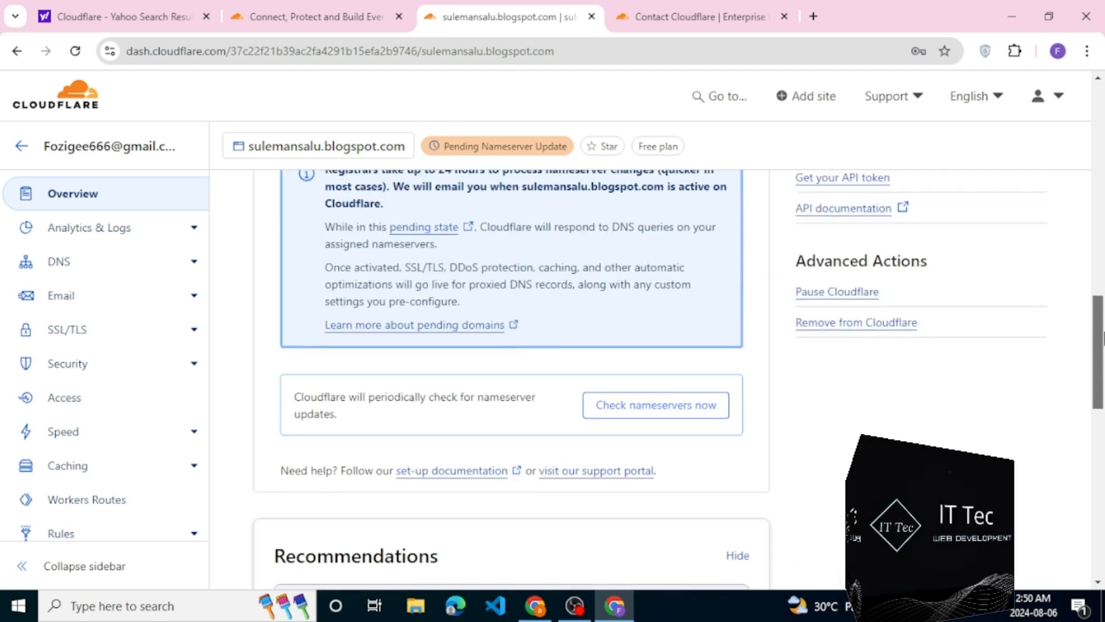
pyautogui.scroll(-3)
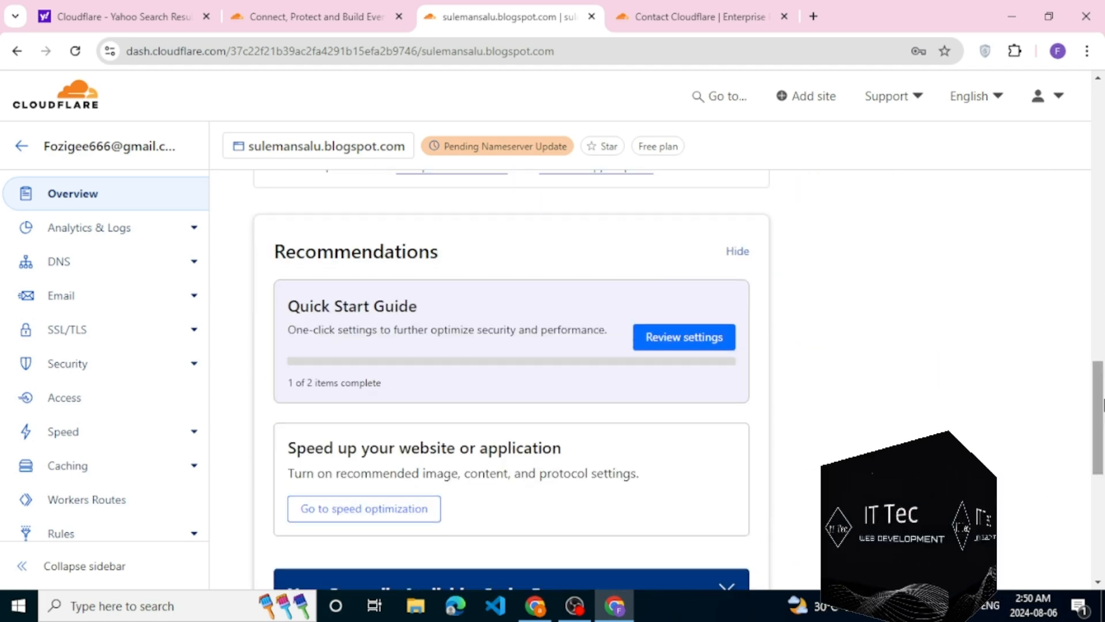
pyautogui.scroll(-3)
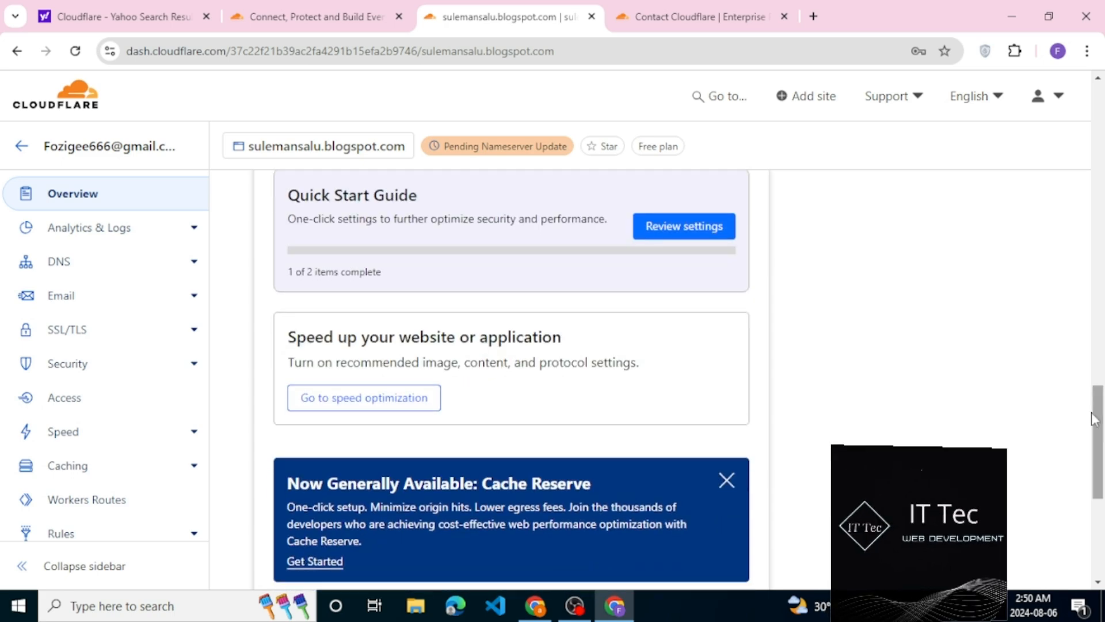